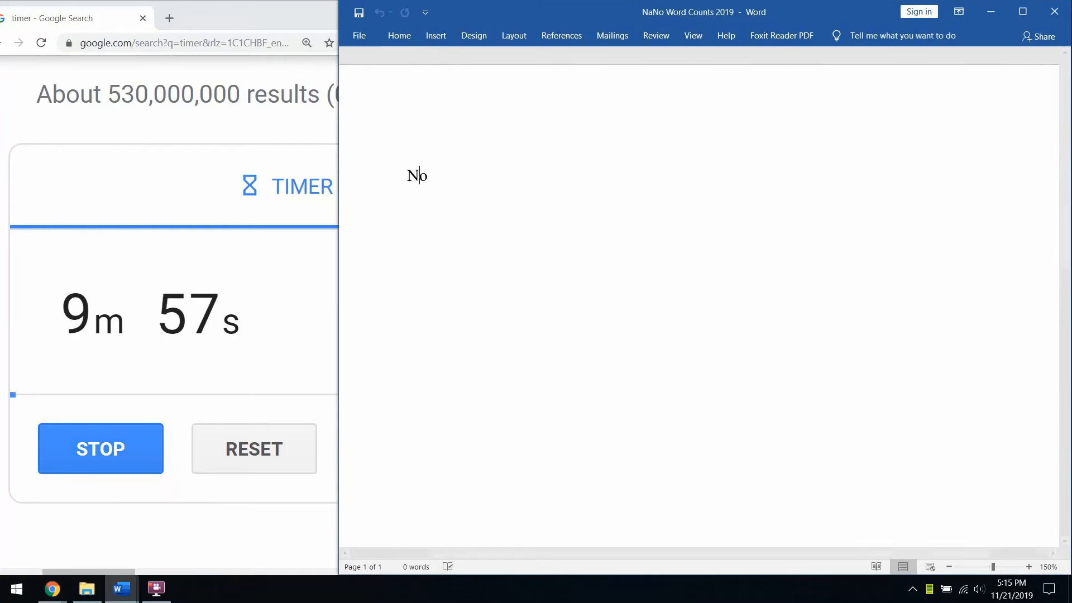
{"action": "type", "text": "ow he had to unleash it."}
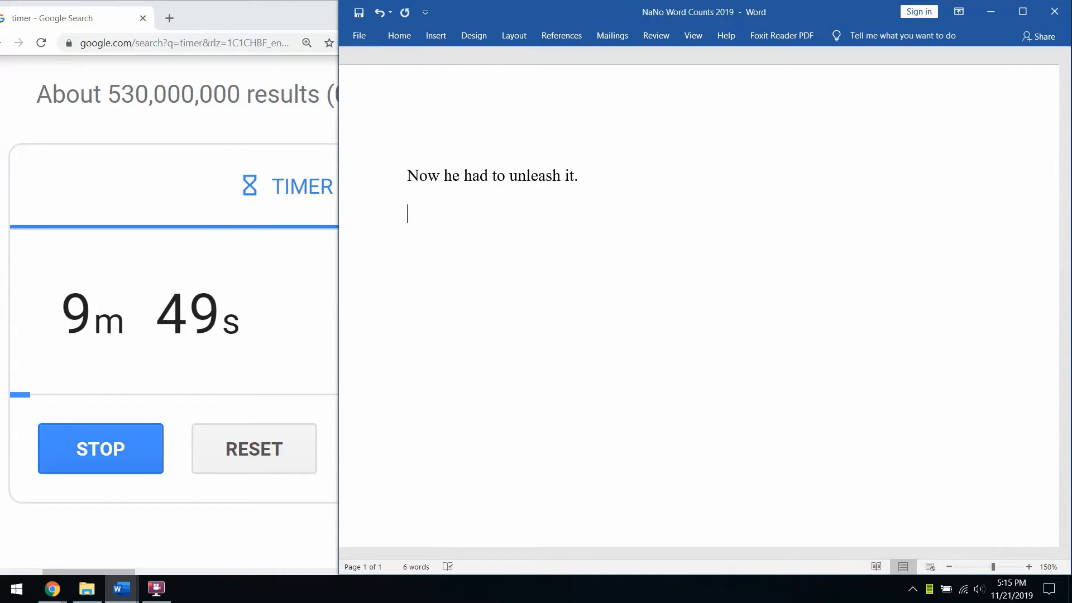
{"action": "type", "text": "Phantom fingers brushed against his c"}
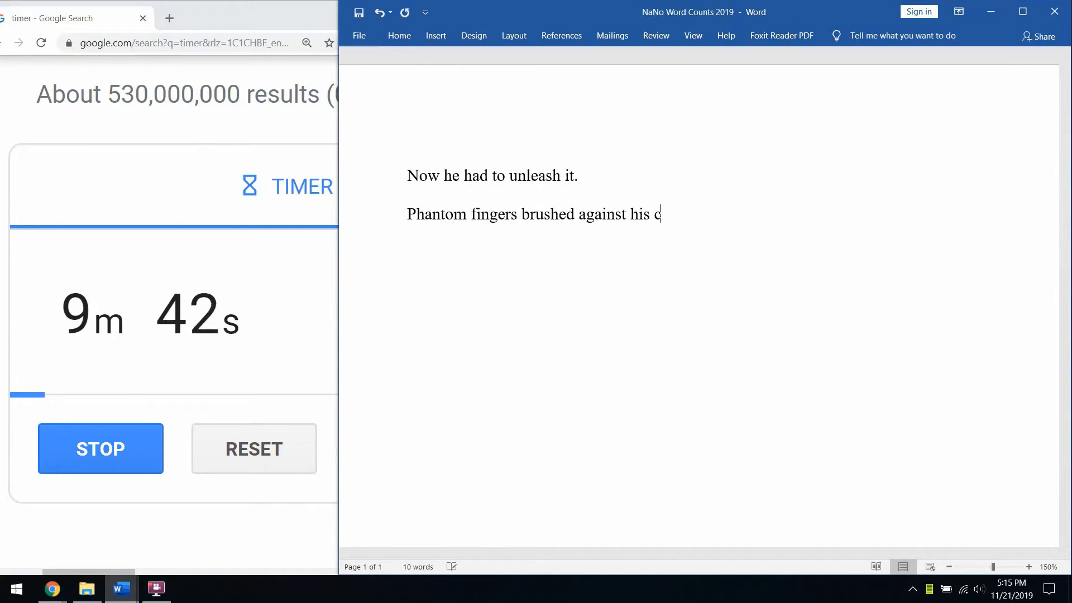
{"action": "type", "text": "heek,"}
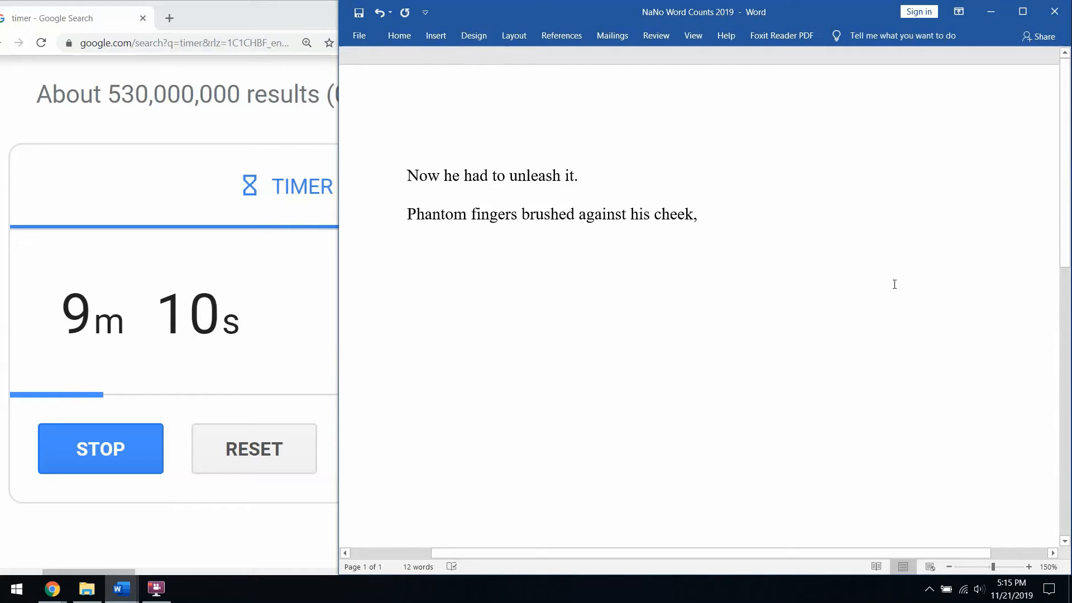
{"action": "type", "text": "a chill shot through him, and"}
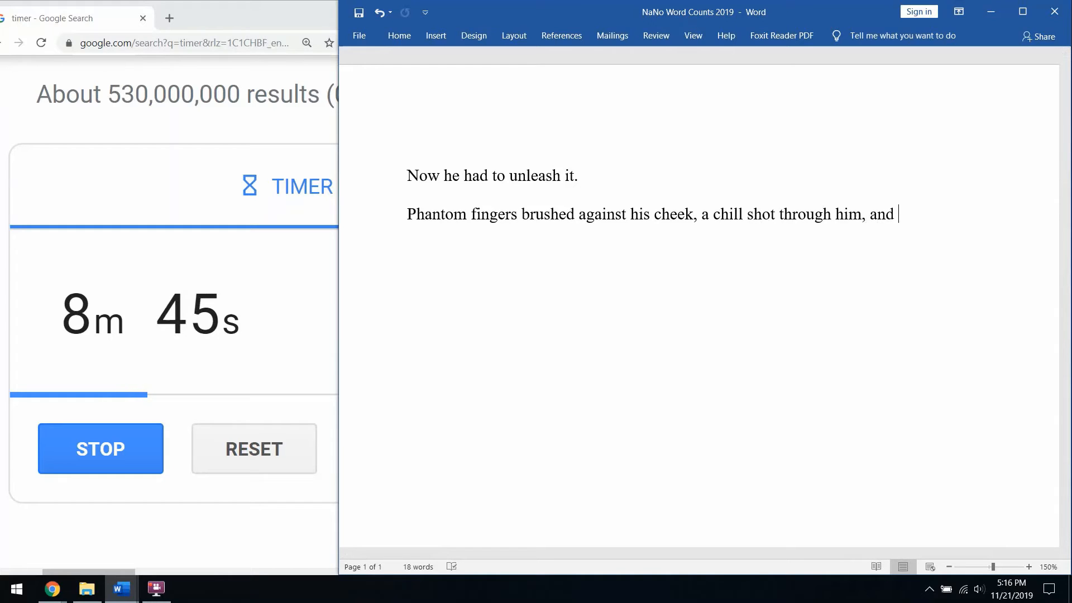
{"action": "type", "text": "trnasluc"}
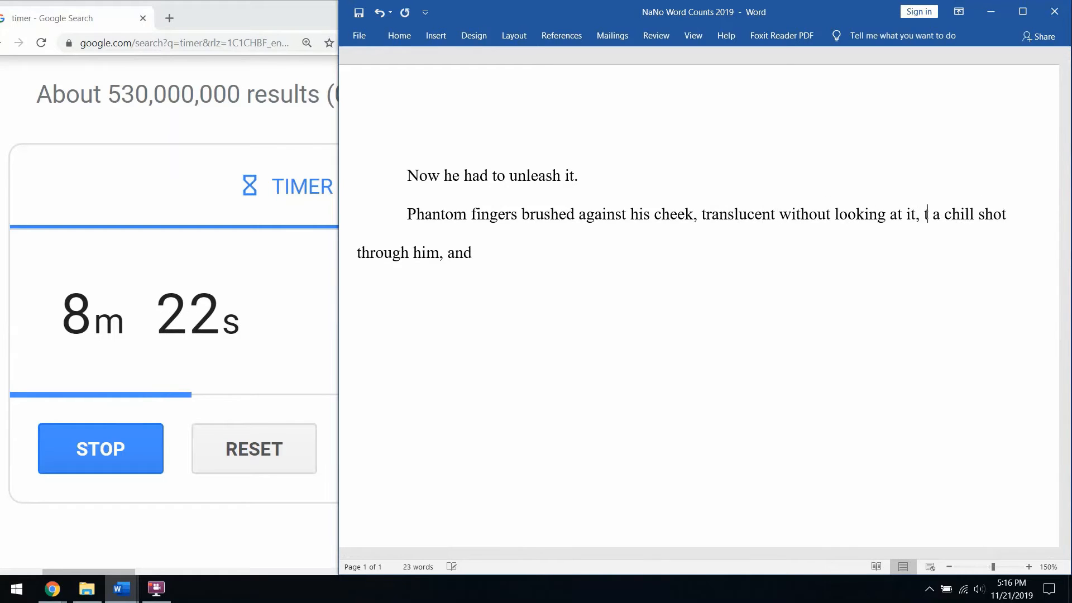
{"action": "type", "text": "invisible"}
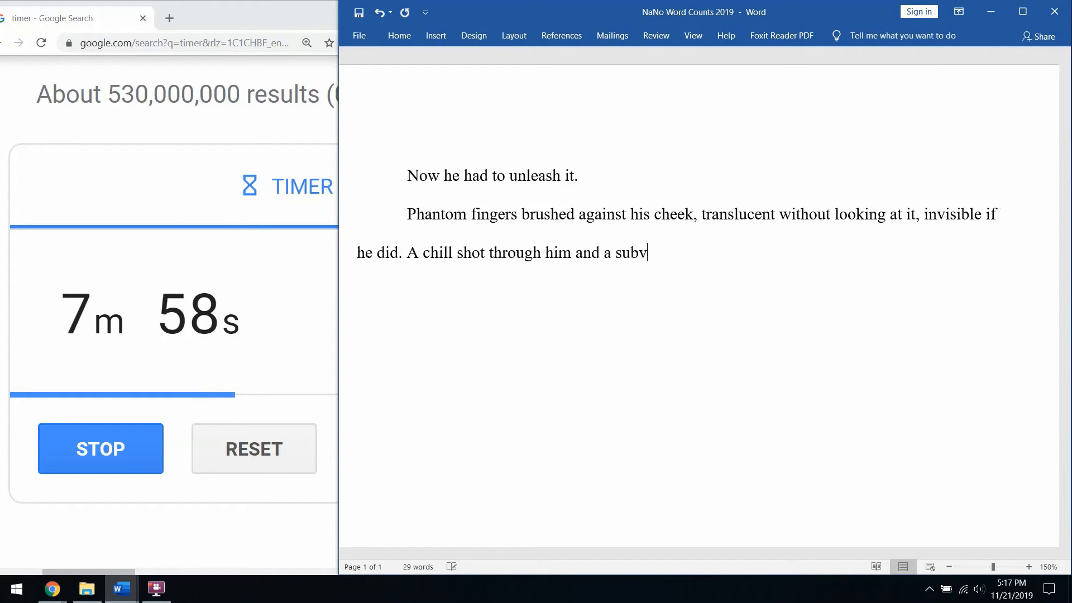
{"action": "type", "text": "ocal growling"}
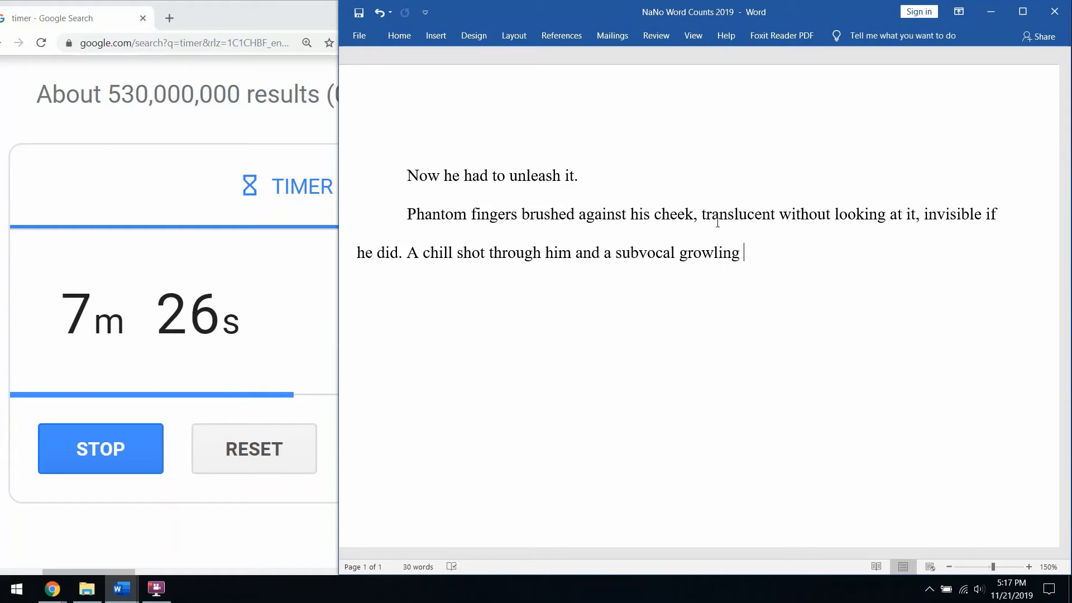
{"action": "type", "text": "echoed"}
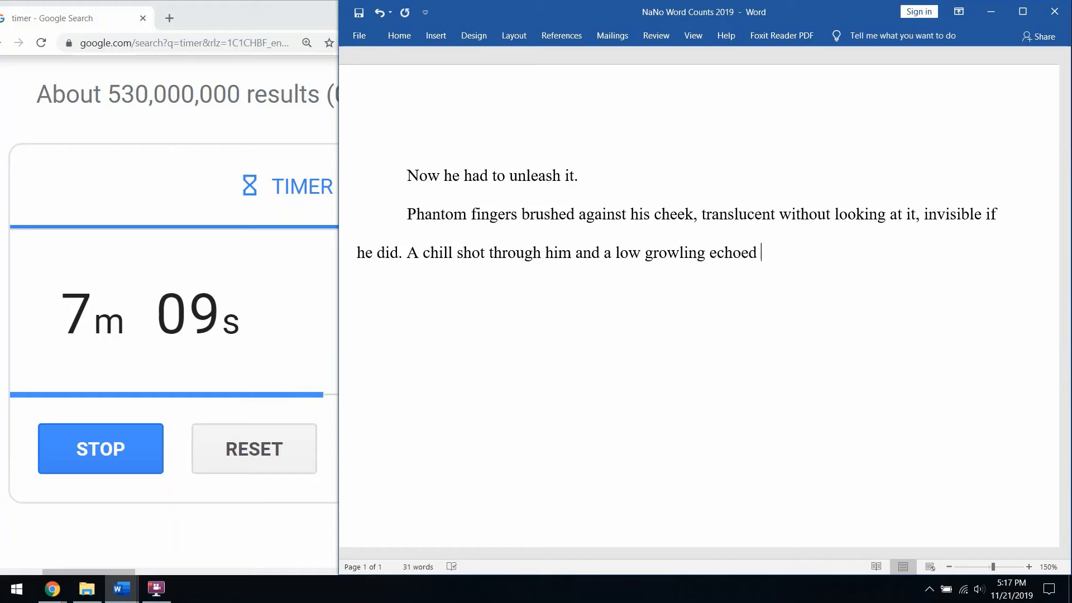
{"action": "type", "text": "just outside his"}
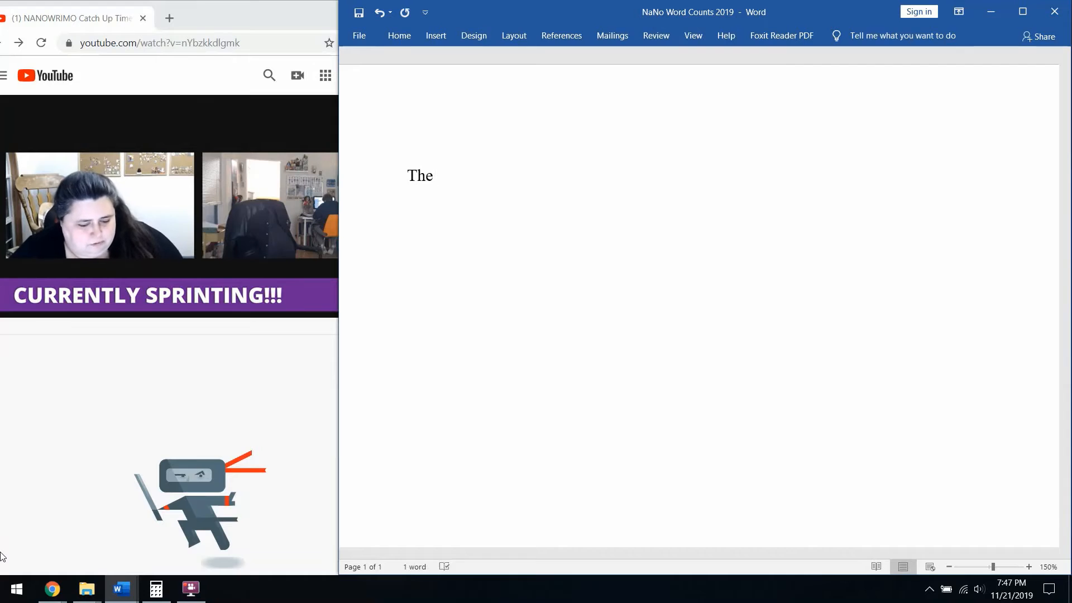
{"action": "type", "text": "space overhead"}
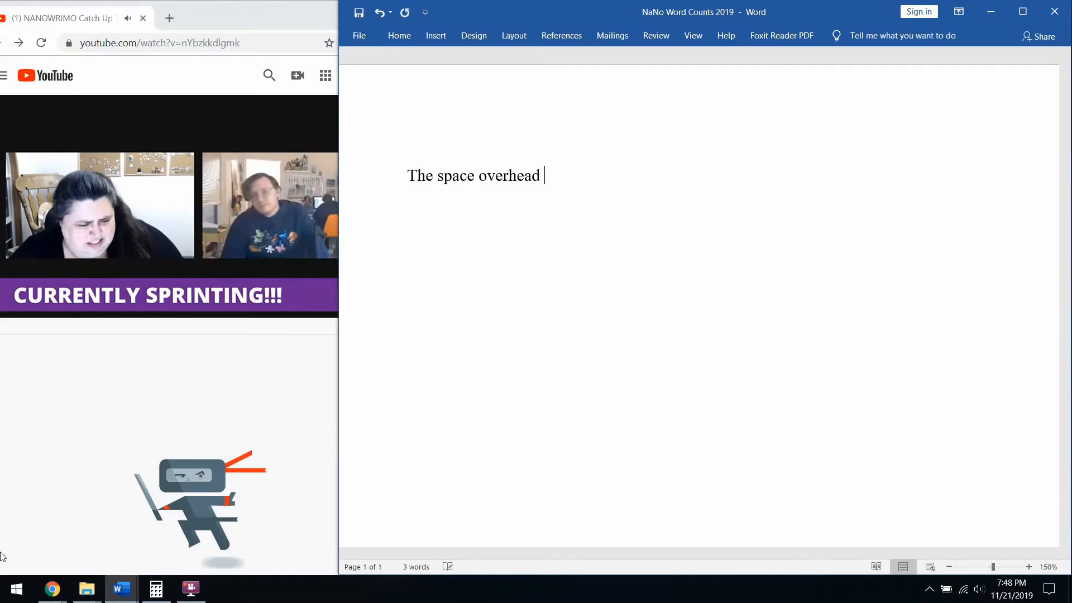
{"action": "type", "text": "split like rent fabric."}
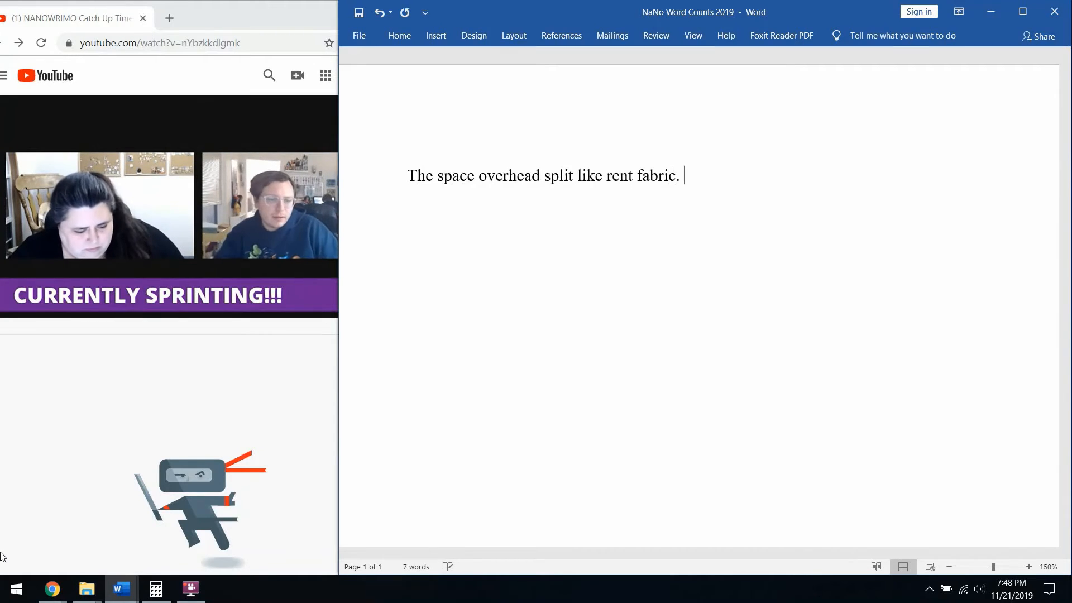
{"action": "type", "text": "Fissures spilled across"}
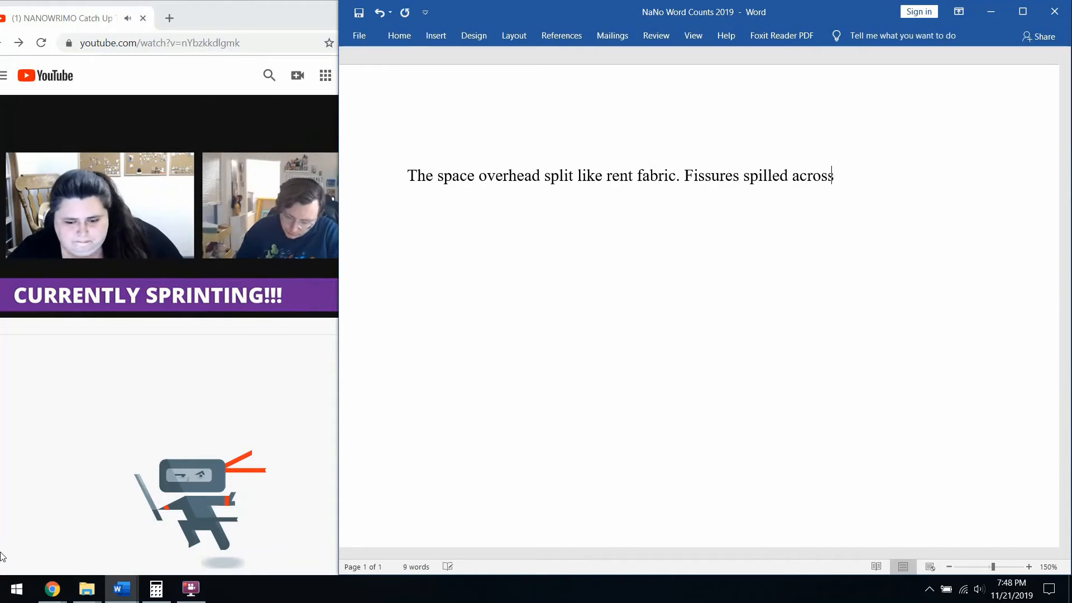
{"action": "type", "text": "the middle"}
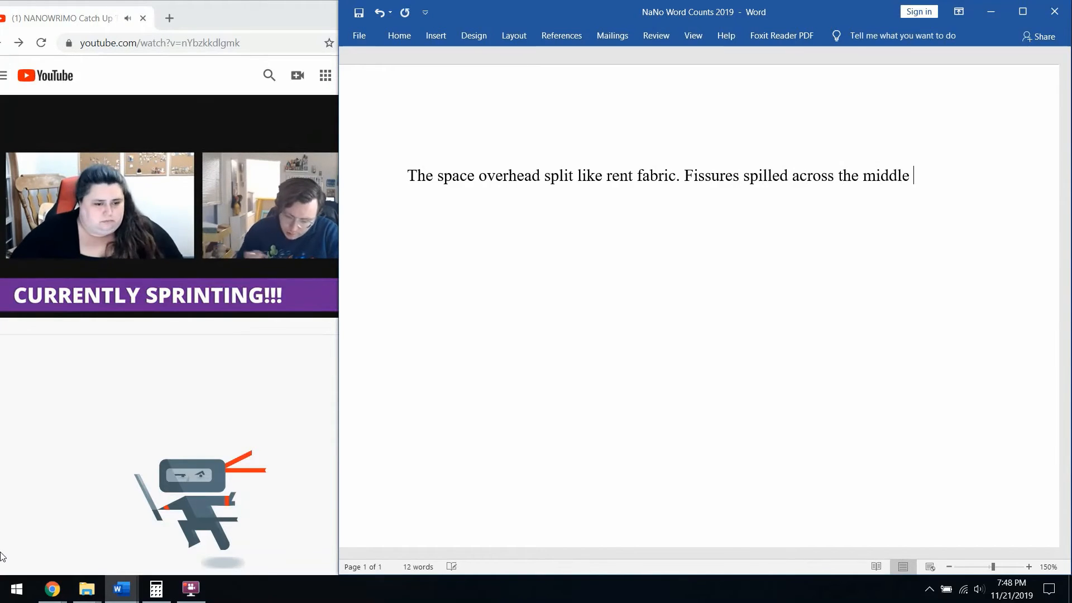
{"action": "type", "text": "space and the"}
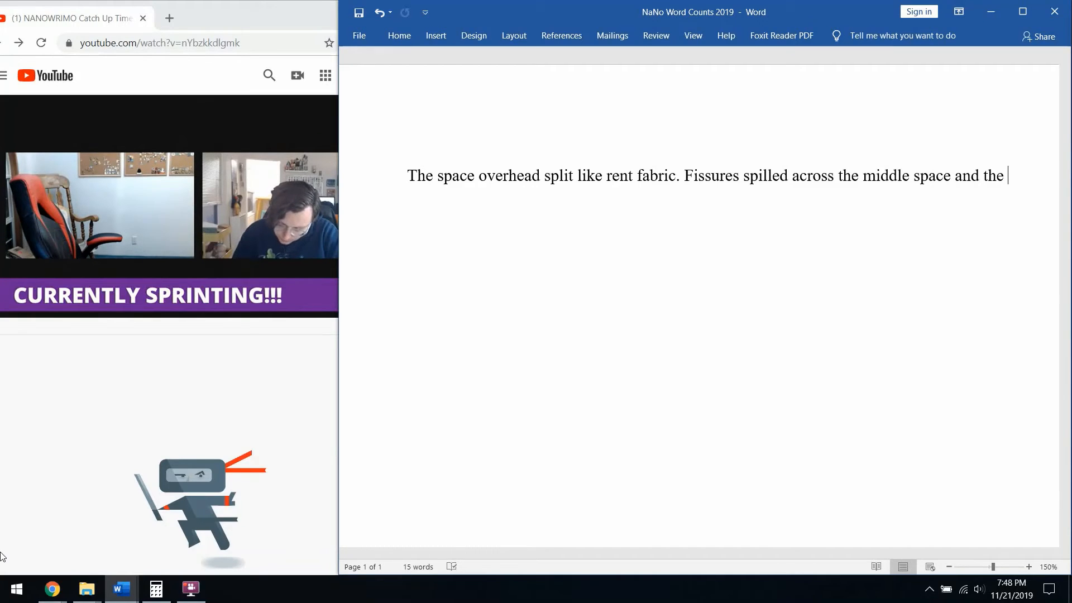
{"action": "type", "text": "an ivory"}
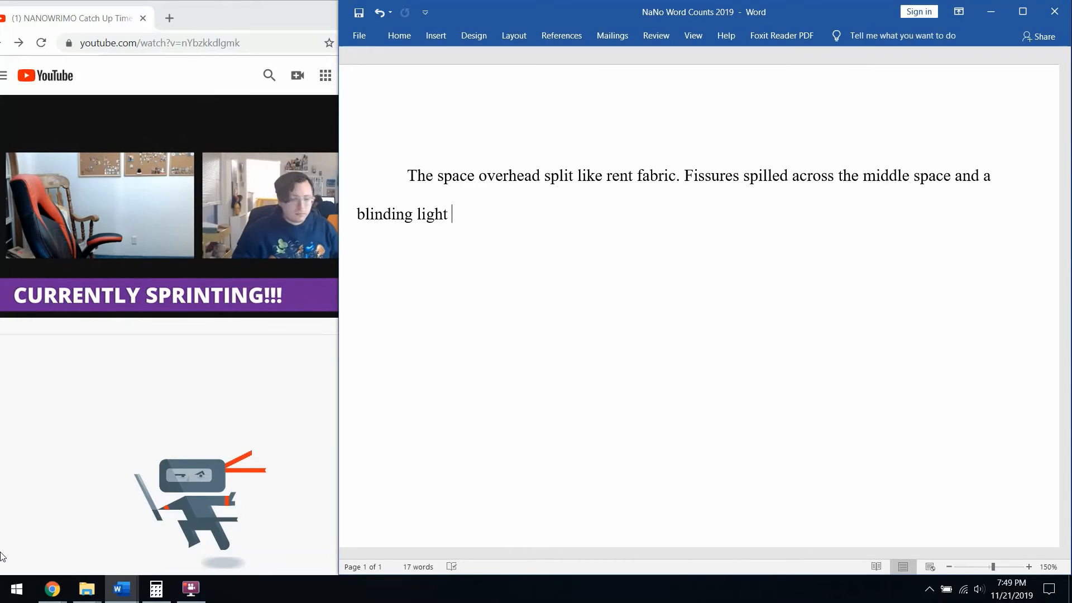
{"action": "type", "text": "shot forth"}
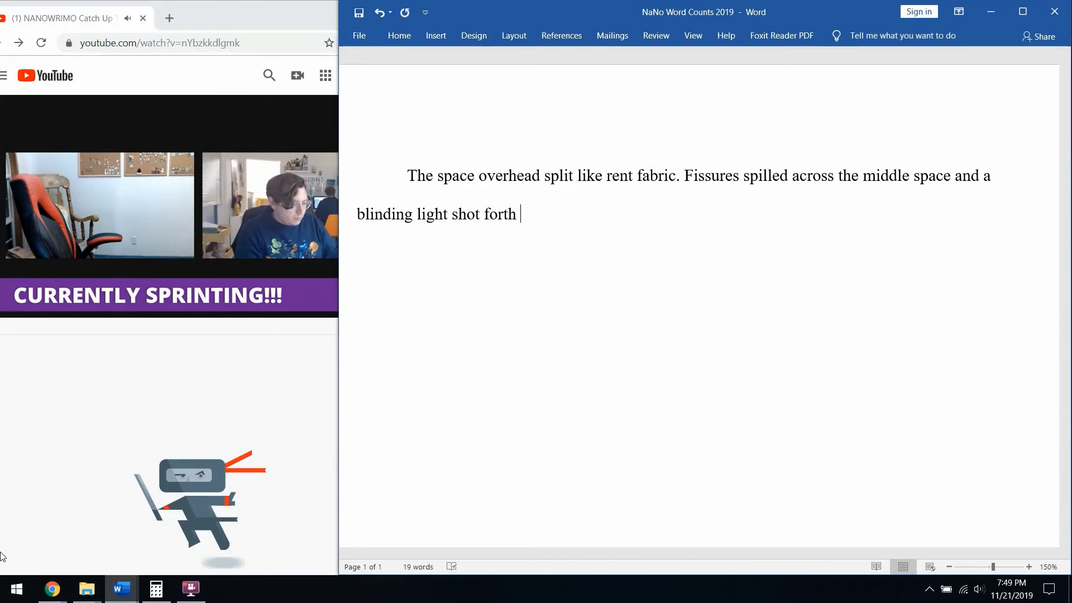
{"action": "type", "text": "in"}
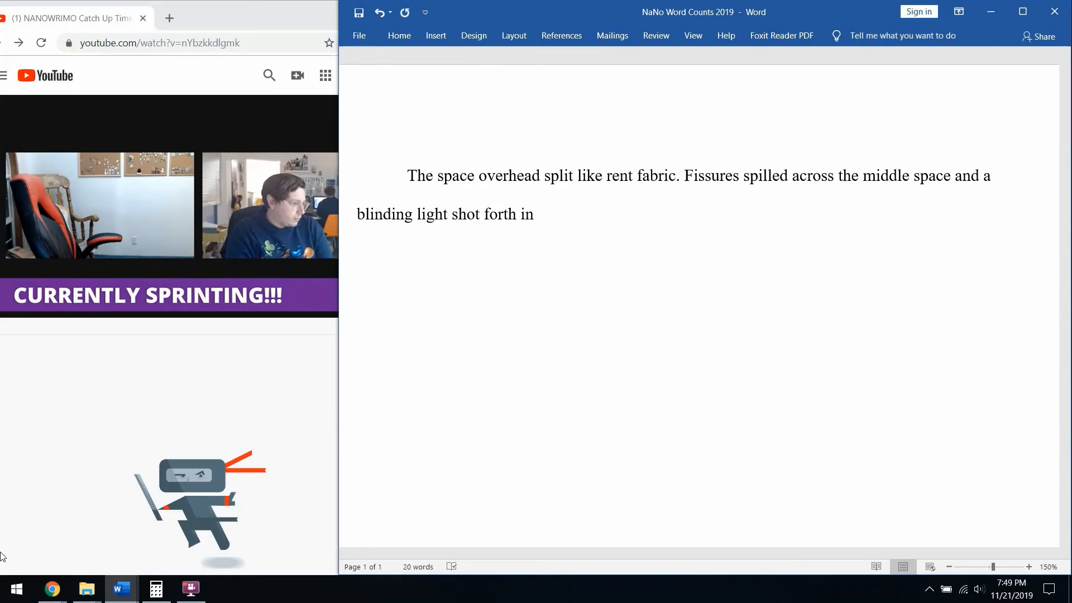
{"action": "type", "text": "dazz"}
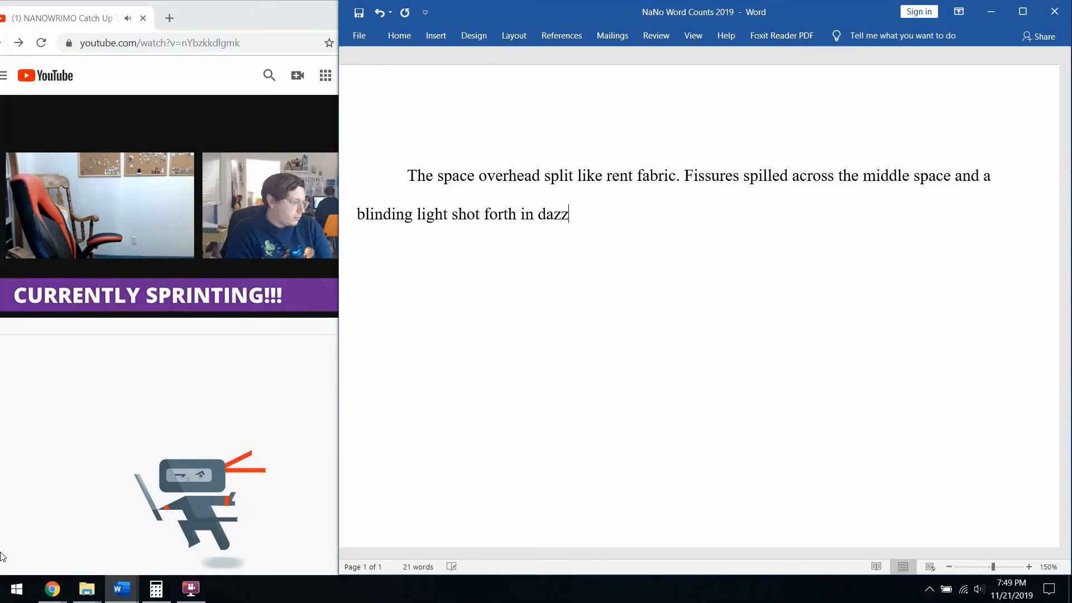
{"action": "type", "text": "ling spi"}
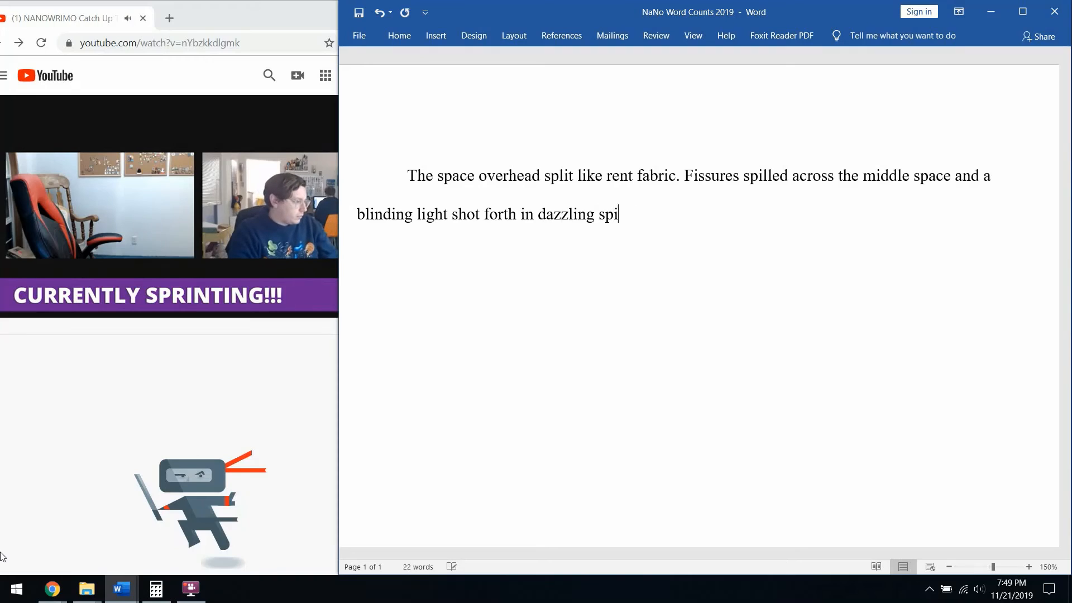
{"action": "type", "text": "kes, the"}
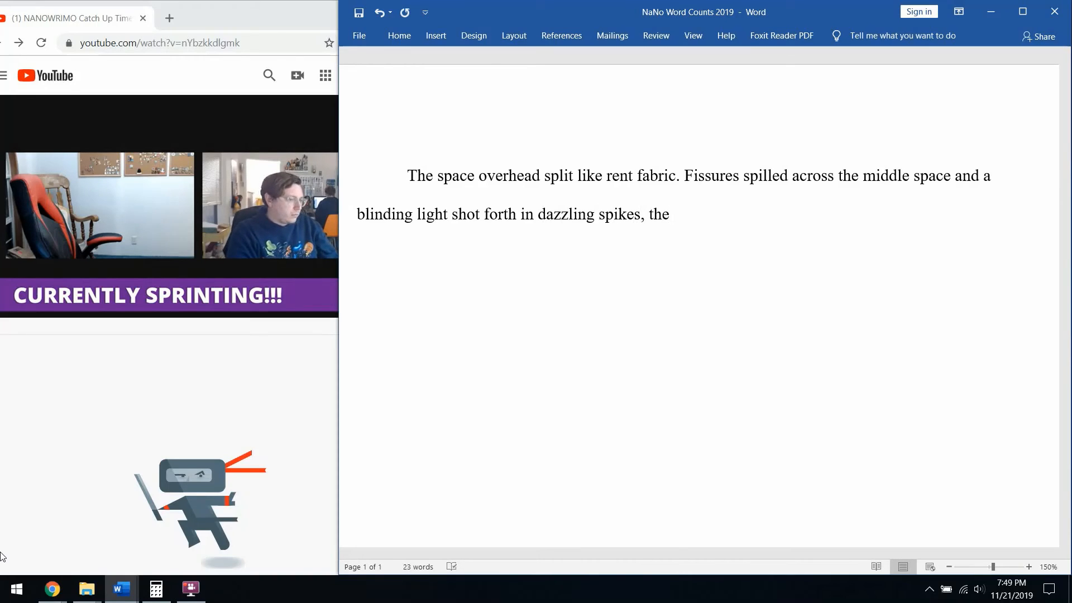